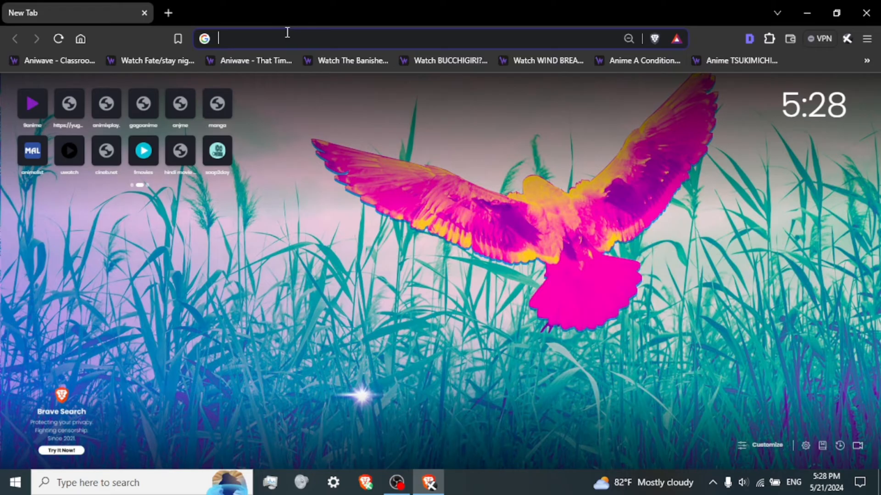
# - Search Google for 'brac career login' and open the BRAC Careers Login result
pyautogui.write('brac career login')
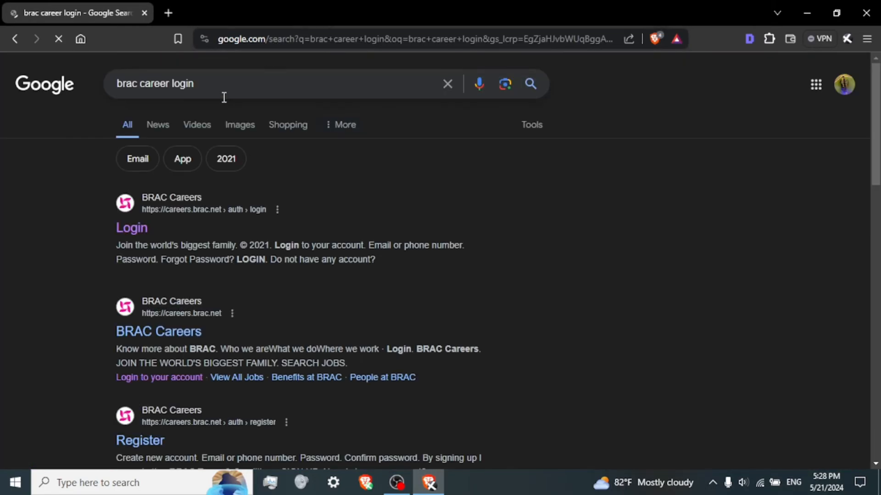
pyautogui.click(132, 228)
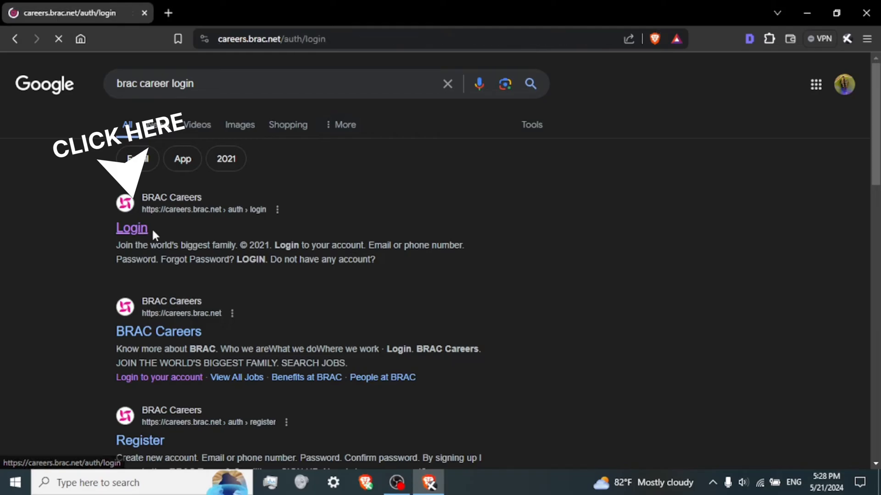
pyautogui.click(131, 228)
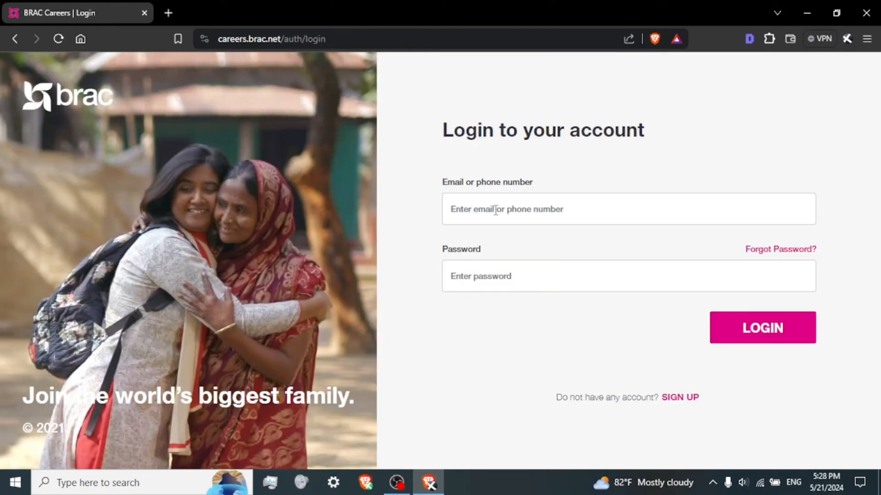
pyautogui.moveTo(511, 276)
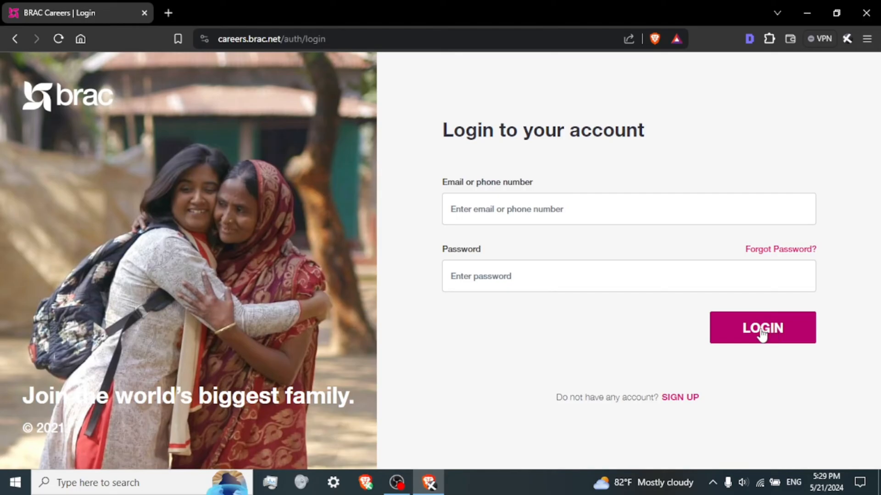
pyautogui.moveTo(762, 334)
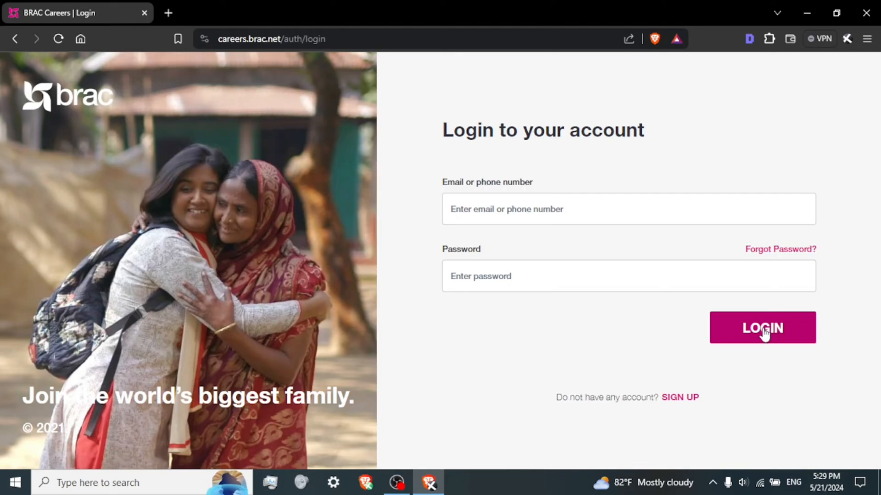
# - Submit the blank login form with the pink LOGIN button to reach the OTP step
pyautogui.click(762, 328)
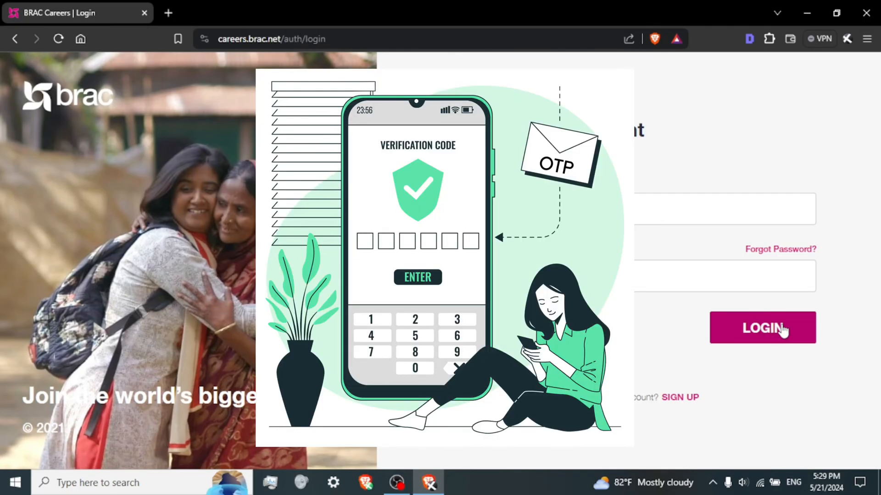